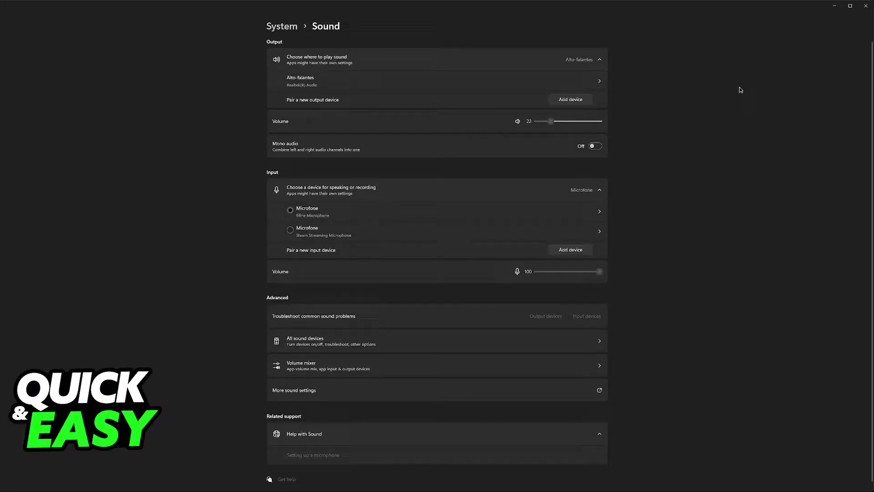
pyautogui.moveTo(589, 7)
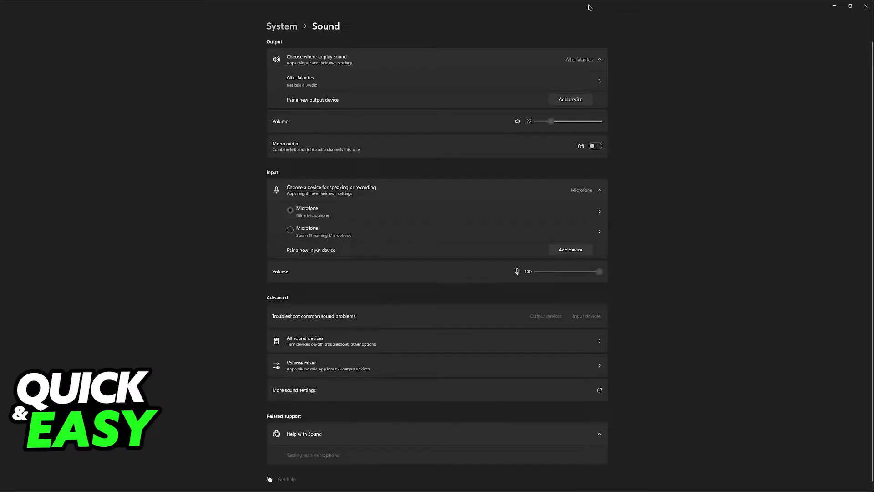
pyautogui.moveTo(713, 264)
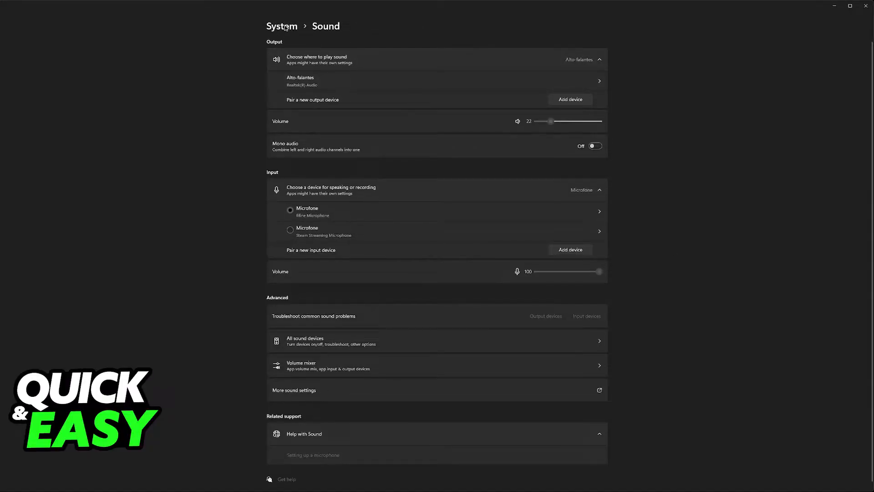
# Return from the Sound page to the System settings overview via the breadcrumb
pyautogui.click(281, 27)
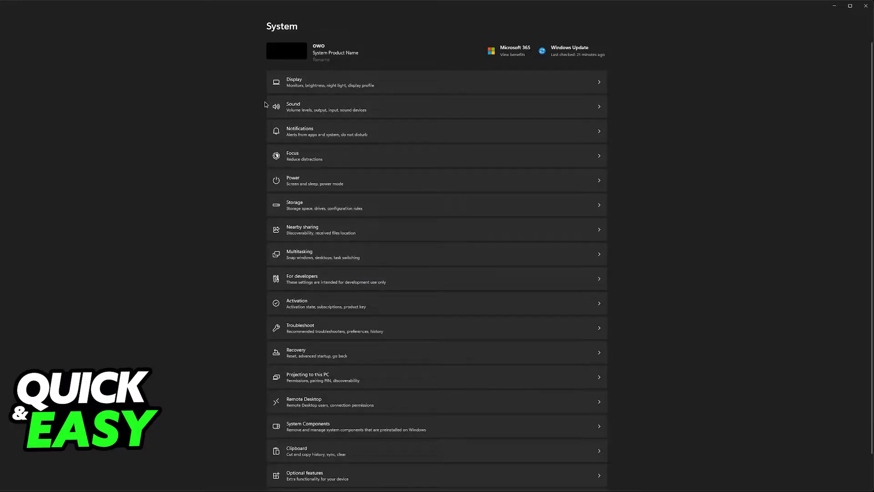
# Review the Alto-falantes speaker and Fifine microphone properties, returning to the Sound page after each
pyautogui.click(436, 106)
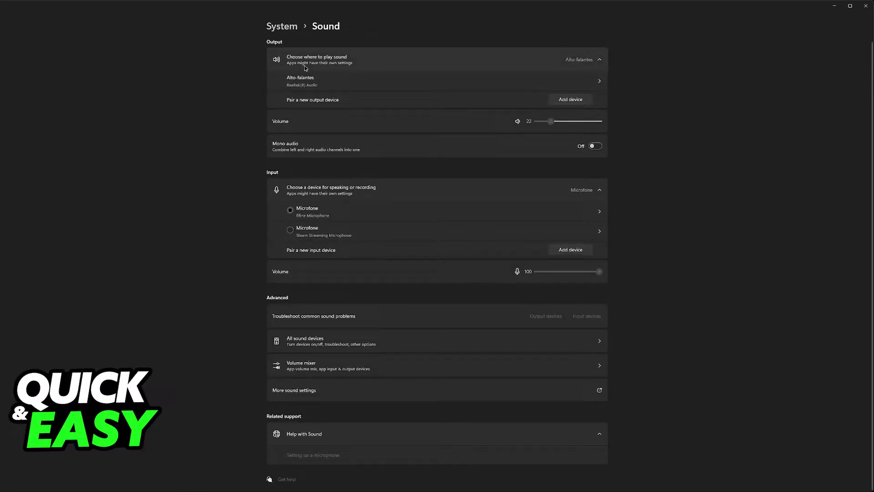
pyautogui.moveTo(556, 65)
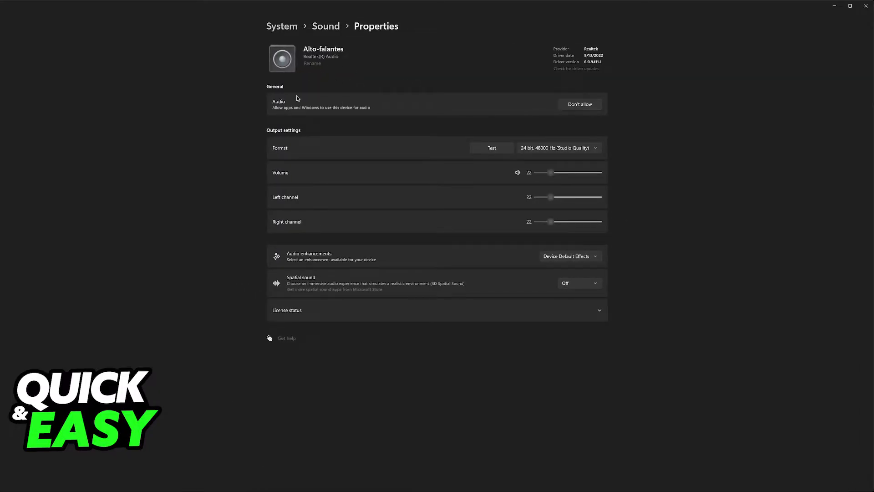
pyautogui.click(325, 26)
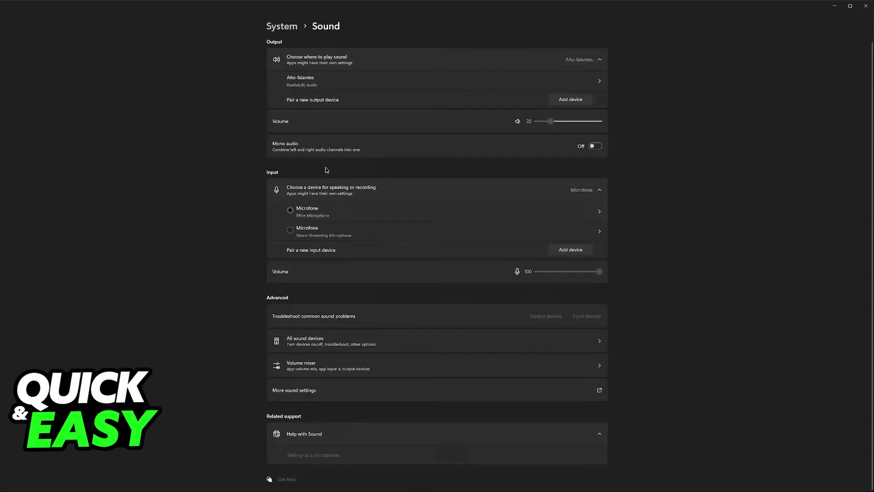
pyautogui.click(600, 189)
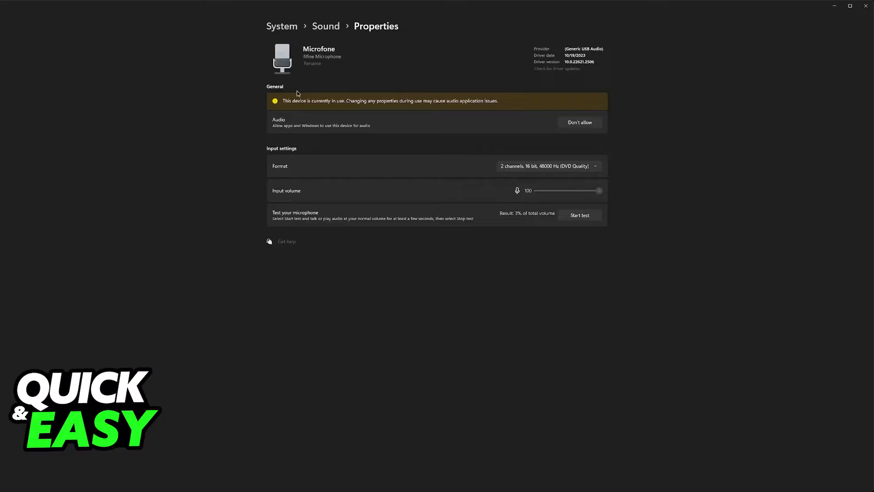
pyautogui.moveTo(350, 60)
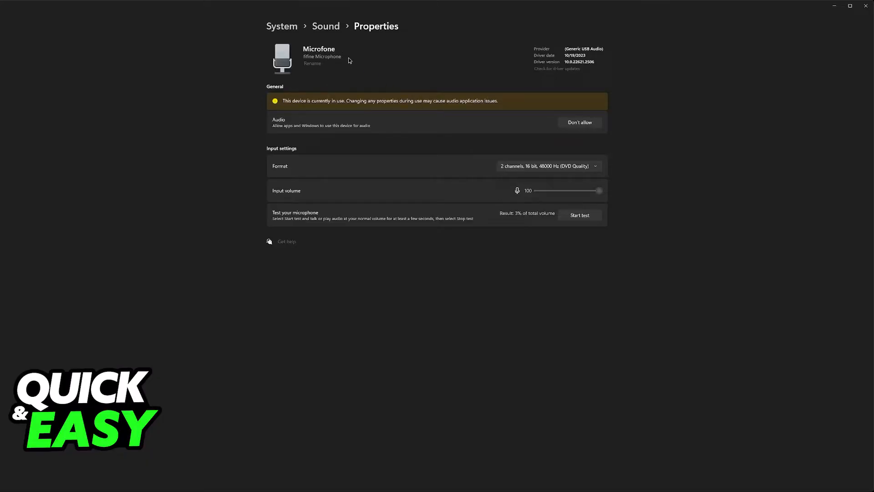
pyautogui.click(325, 25)
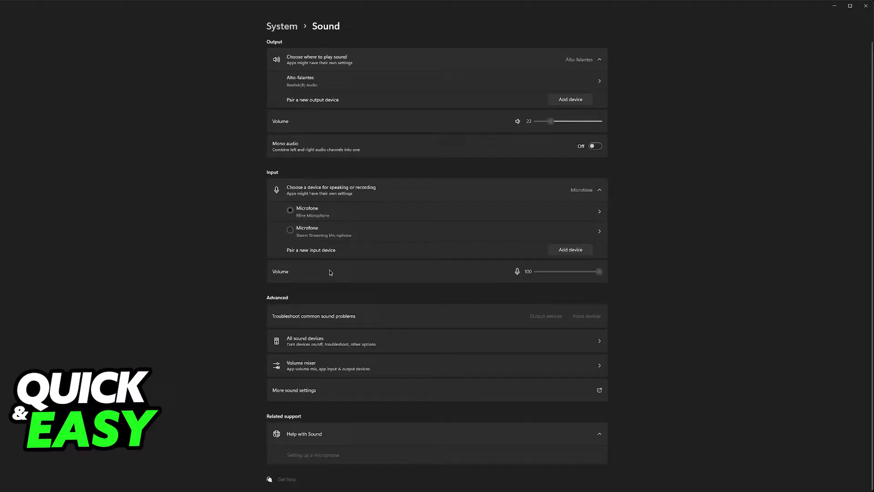
# Open More sound settings and browse the classic panel's Playback device list
pyautogui.scroll(3)
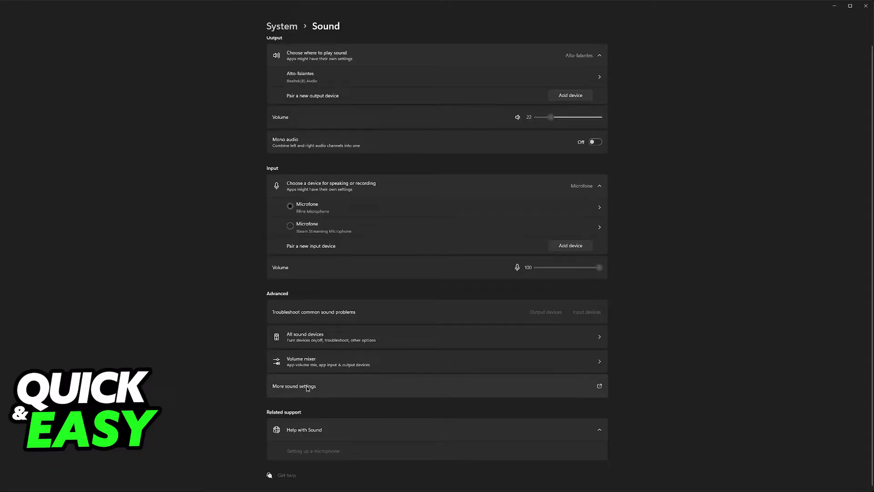
pyautogui.moveTo(737, 151)
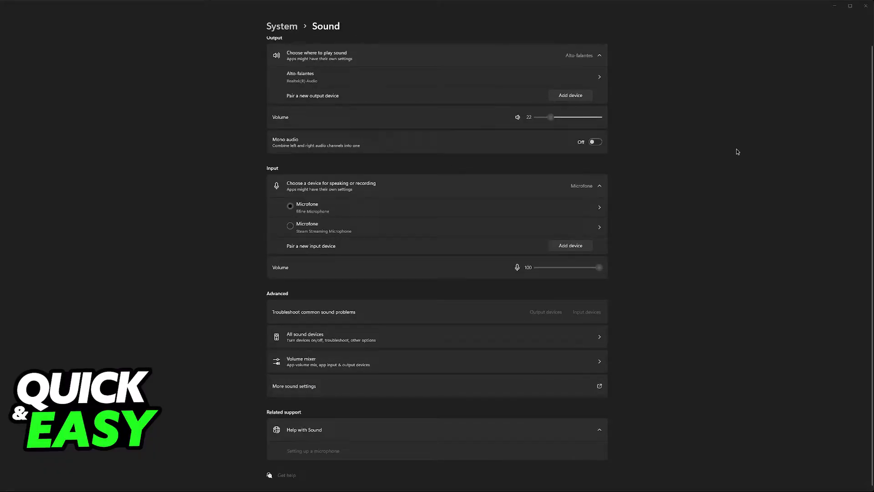
pyautogui.click(294, 385)
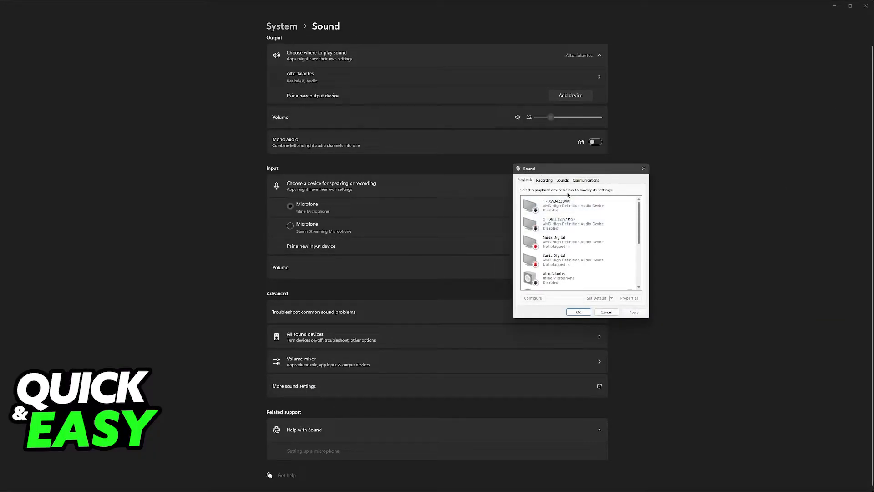
pyautogui.scroll(-3)
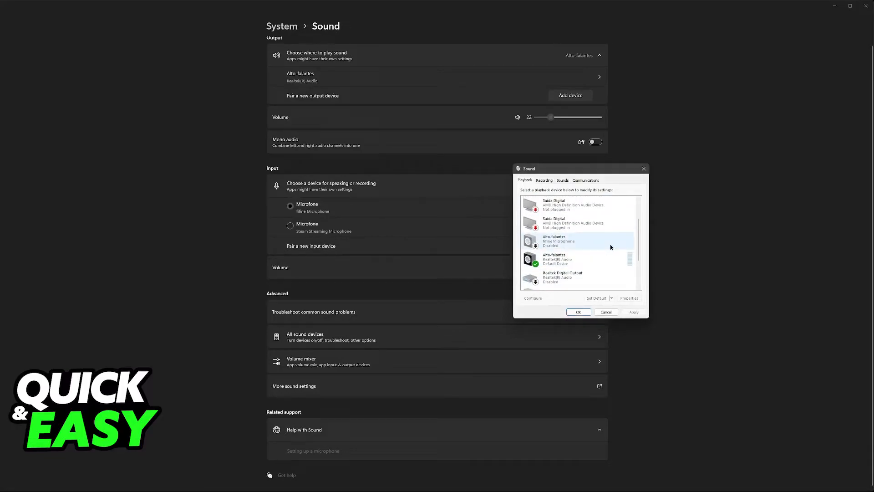
pyautogui.scroll(-3)
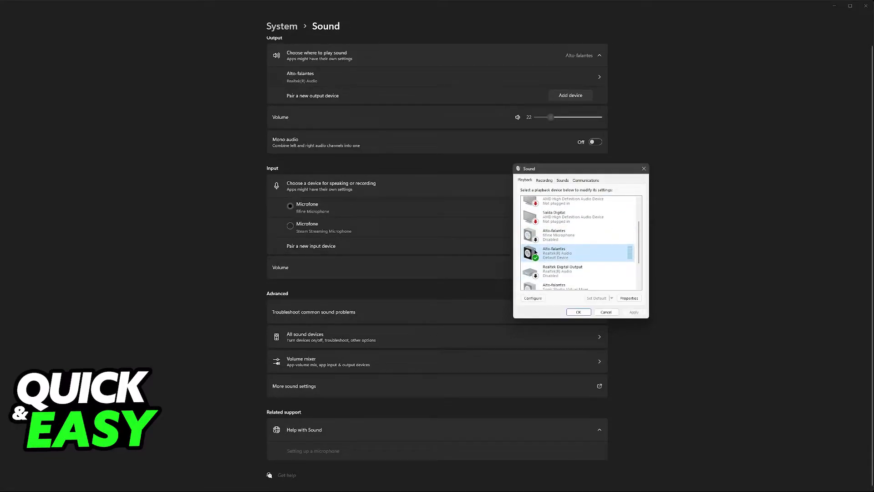
# Set the Realtek Alto-falantes speakers as the default playback device
pyautogui.rightClick(553, 252)
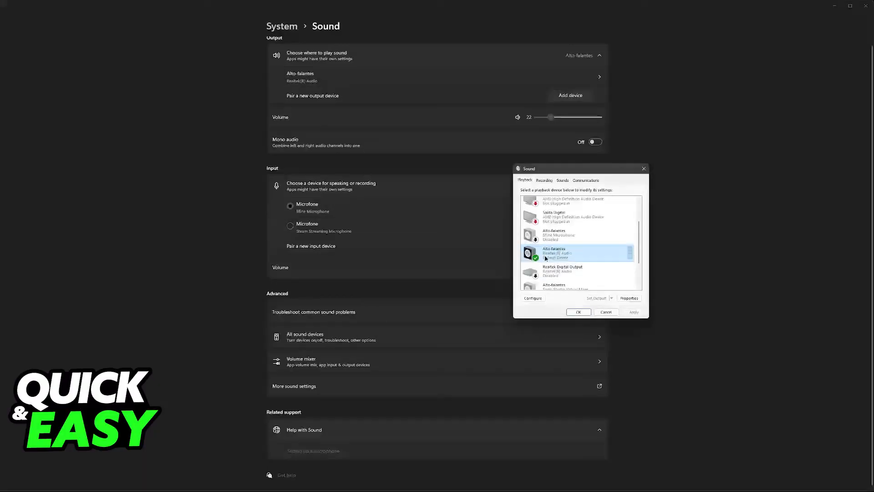
pyautogui.rightClick(557, 252)
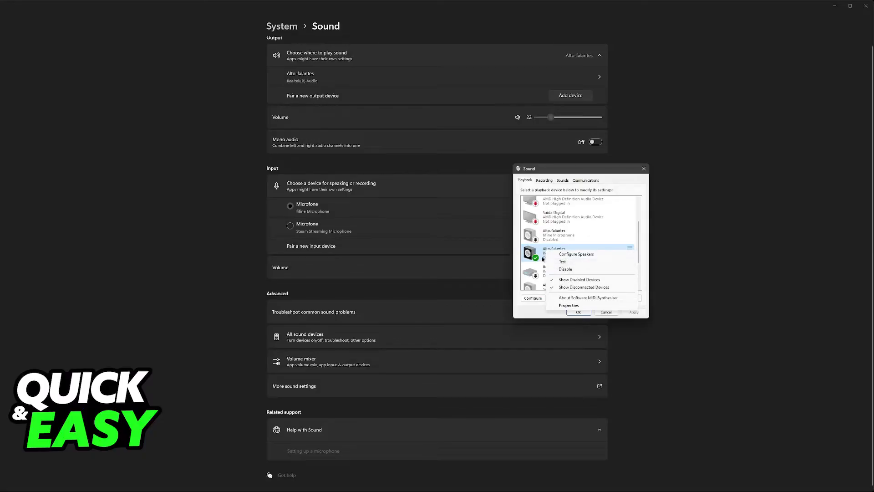
pyautogui.click(579, 279)
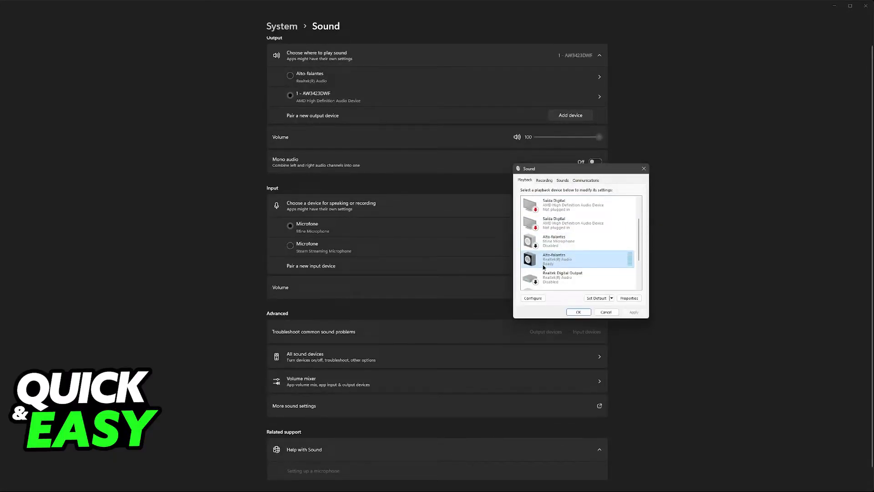
pyautogui.rightClick(557, 259)
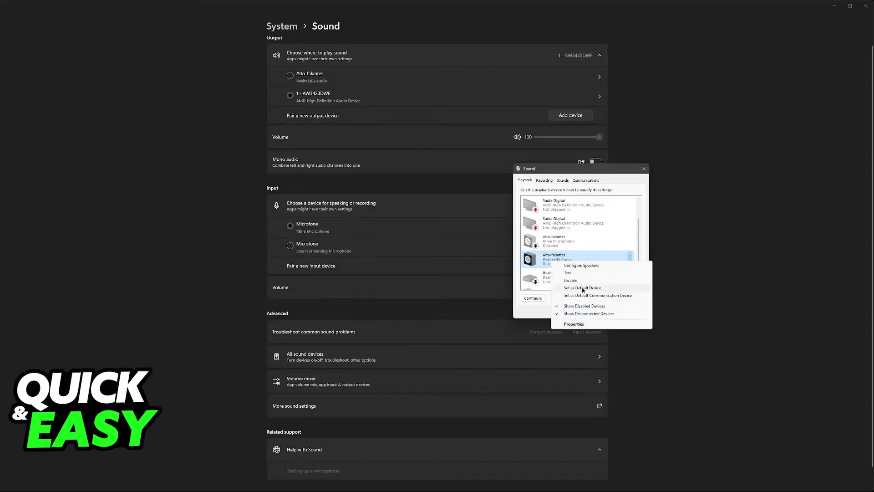
pyautogui.click(599, 295)
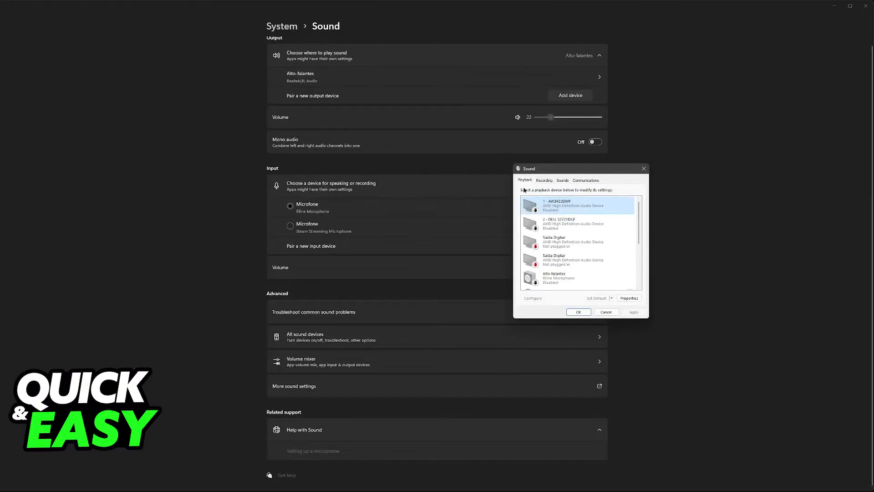
# On the Recording tab, check the Fifine Microphone is default, then close the panel with OK
pyautogui.click(543, 180)
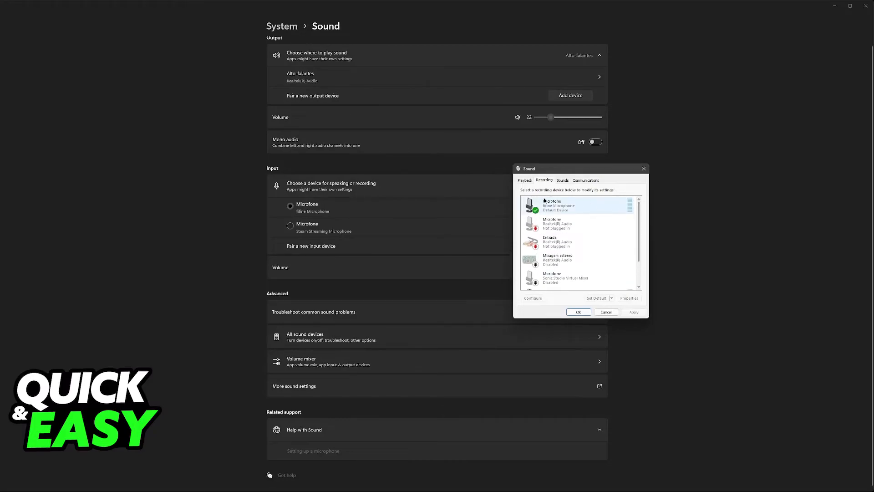
pyautogui.rightClick(557, 204)
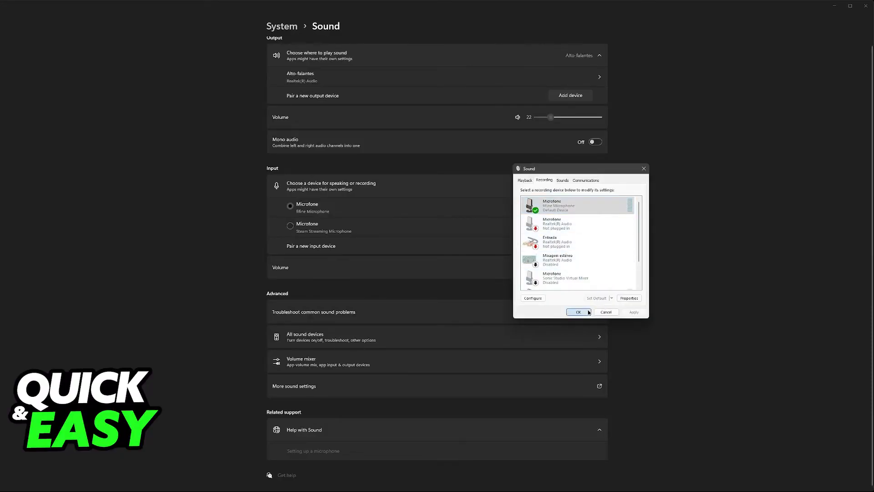
pyautogui.click(578, 312)
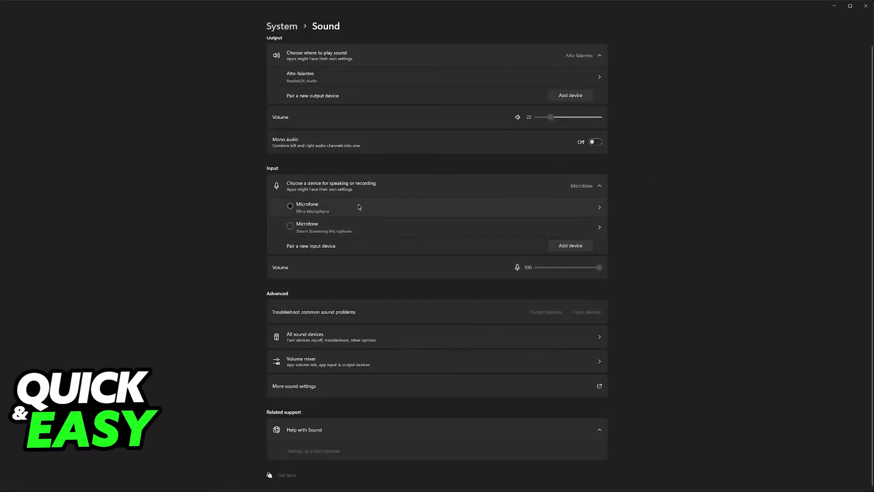